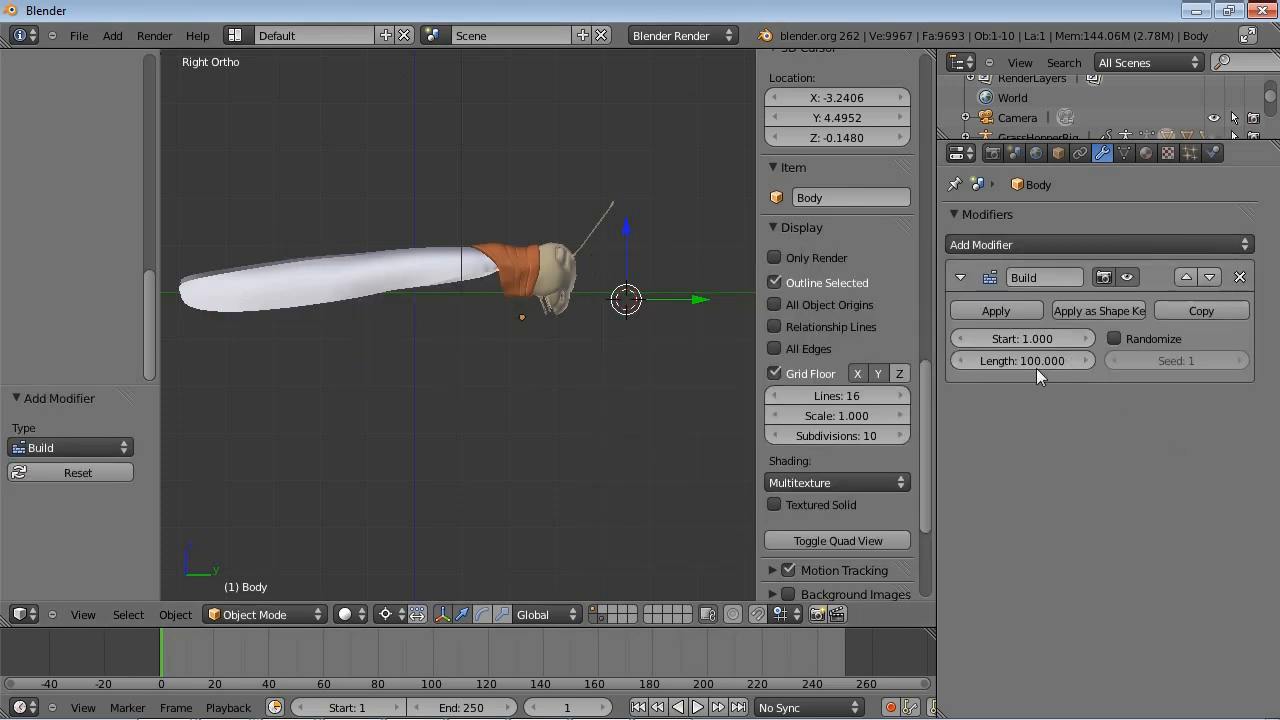
pyautogui.moveTo(350, 648)
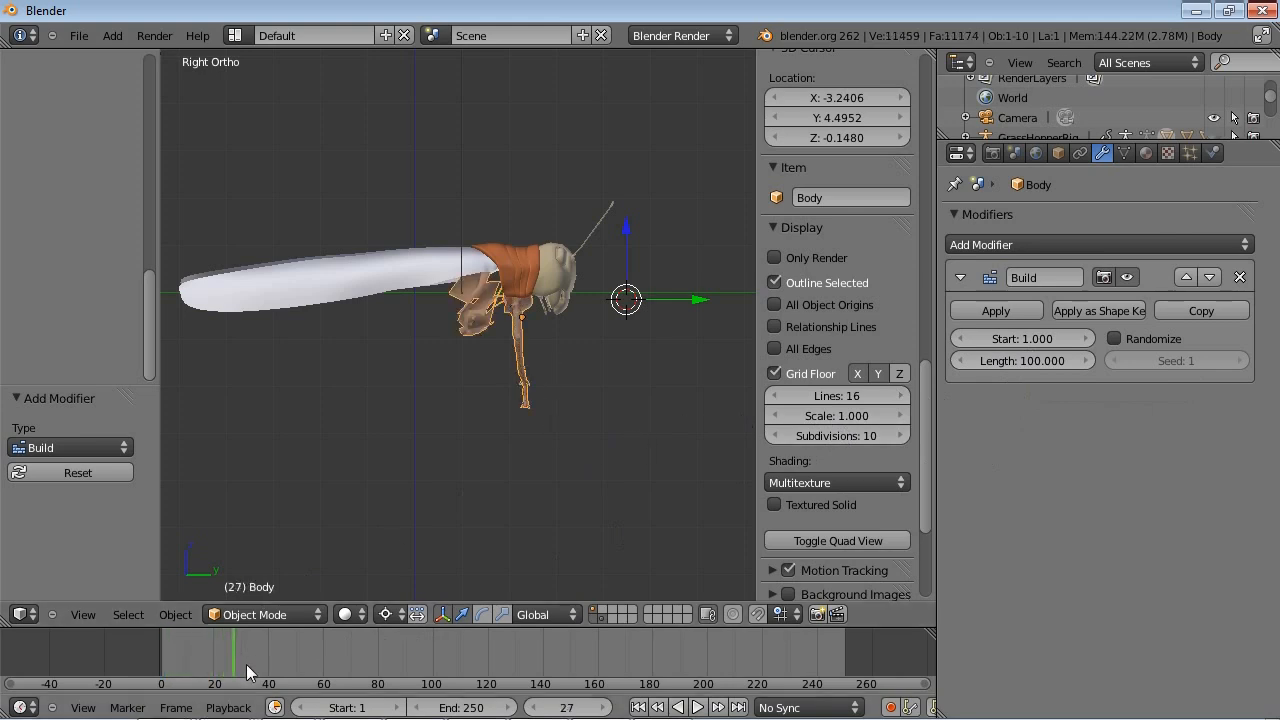
# Scrub the timeline back and forth to watch the grasshopper's faces build up
pyautogui.moveTo(248, 664); pyautogui.dragTo(500, 664)
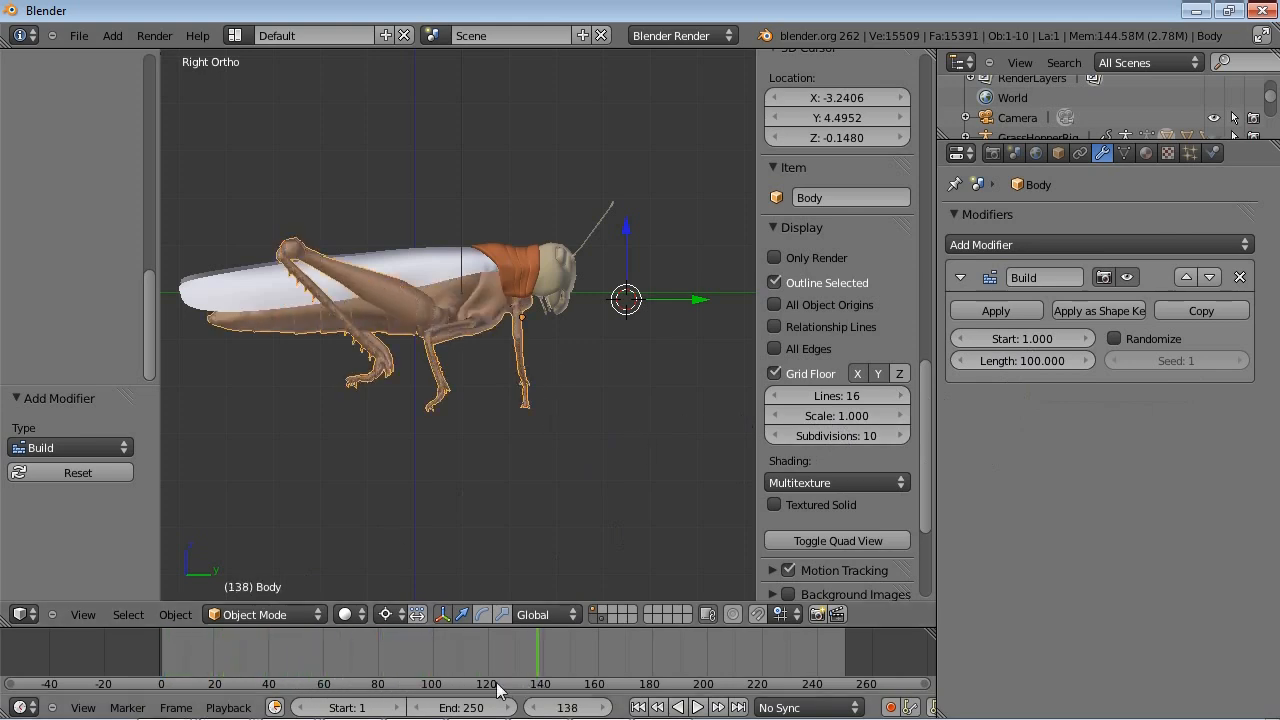
pyautogui.click(216, 684)
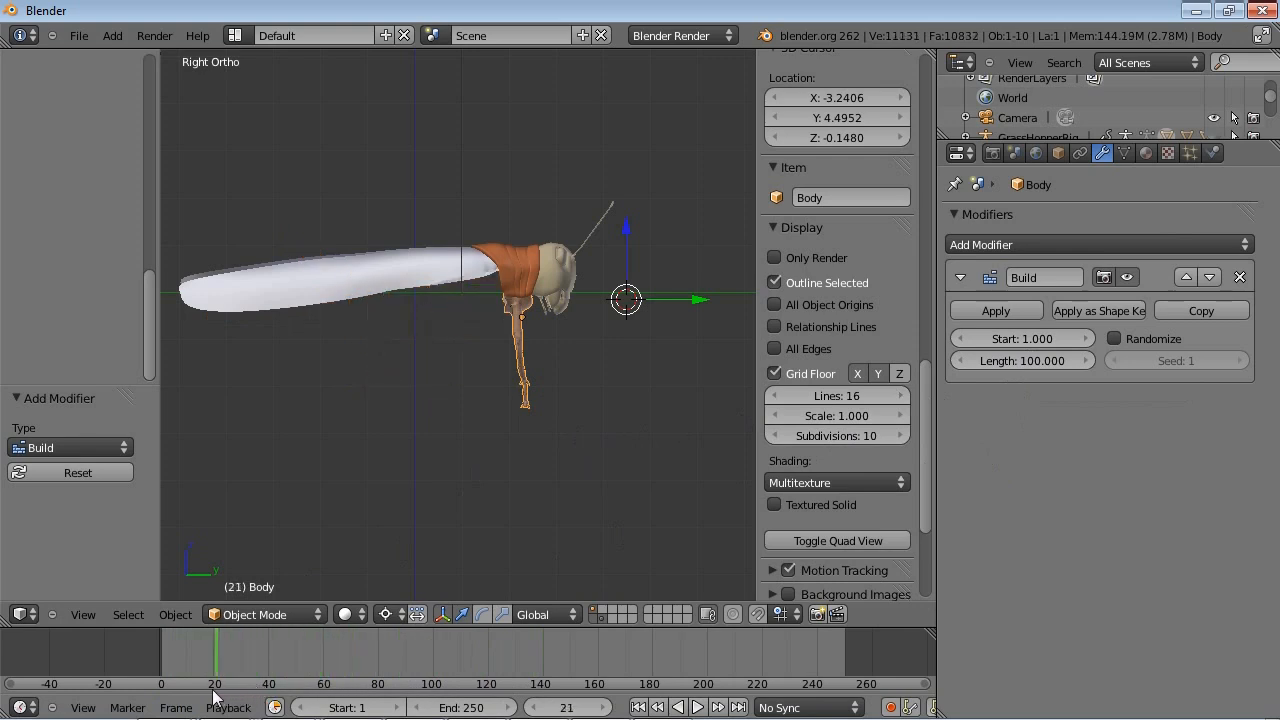
pyautogui.moveTo(214, 684); pyautogui.dragTo(370, 684)
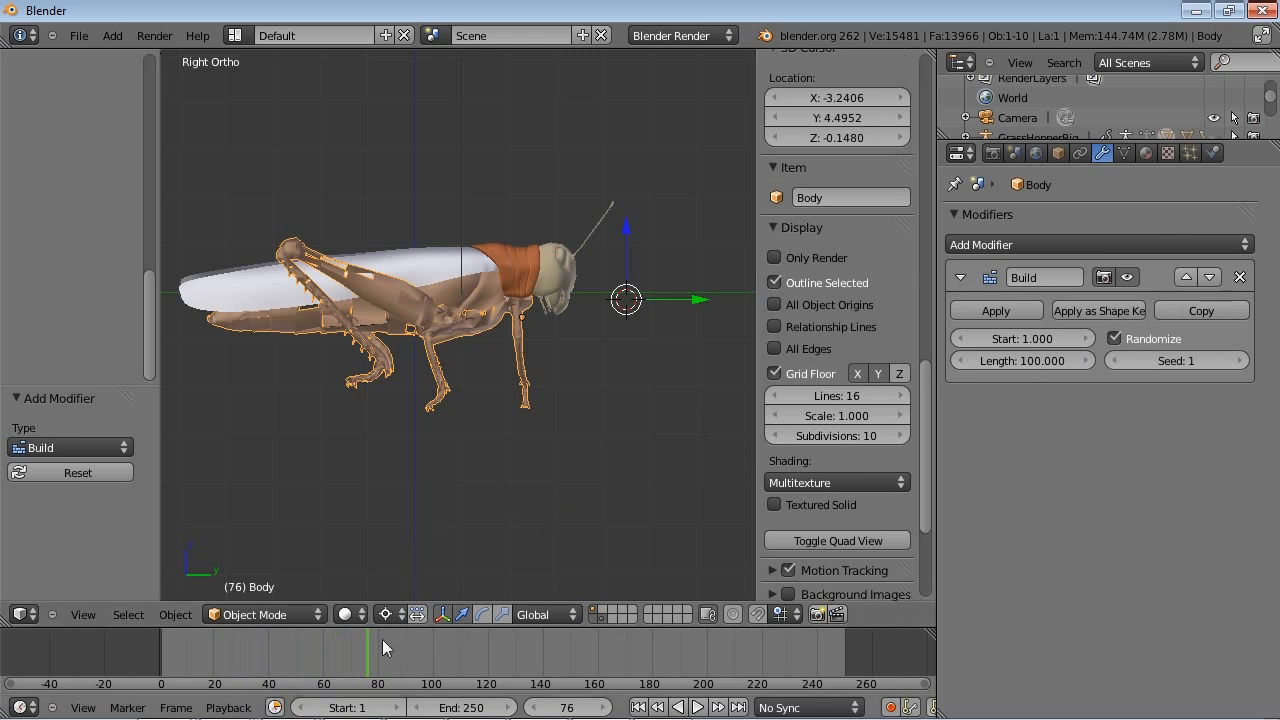
pyautogui.click(320, 650)
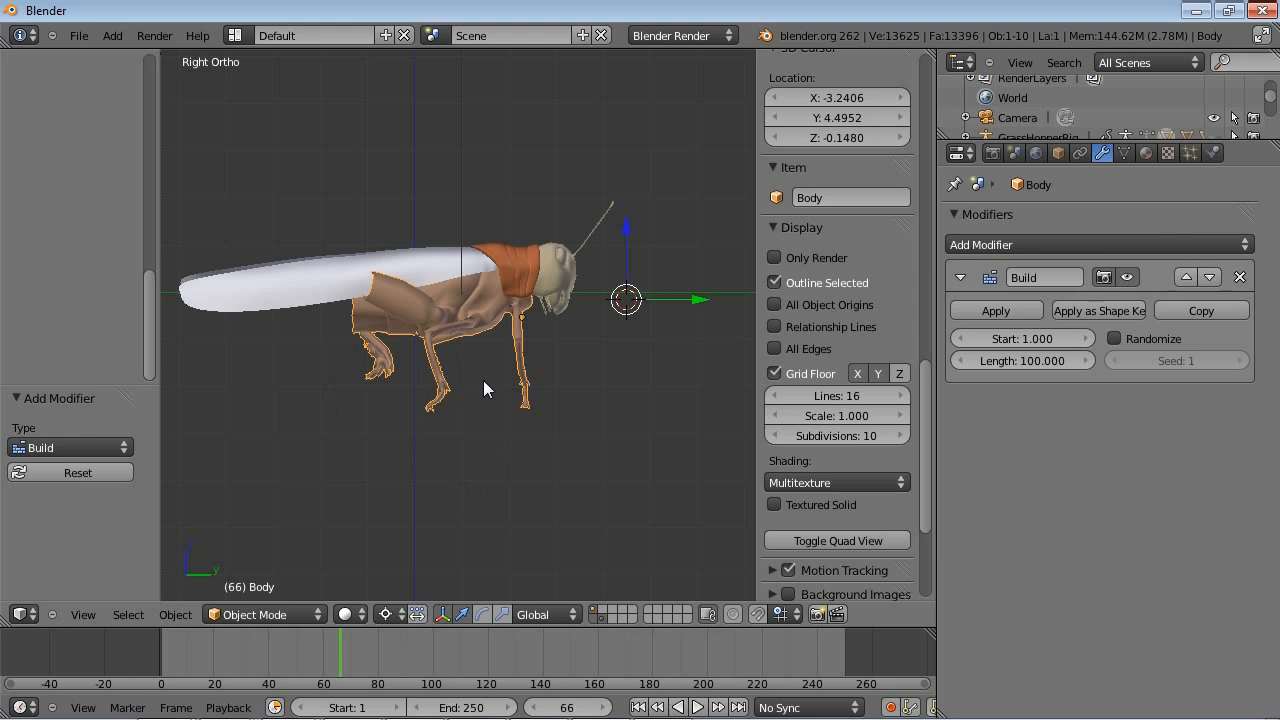
pyautogui.moveTo(598, 374)
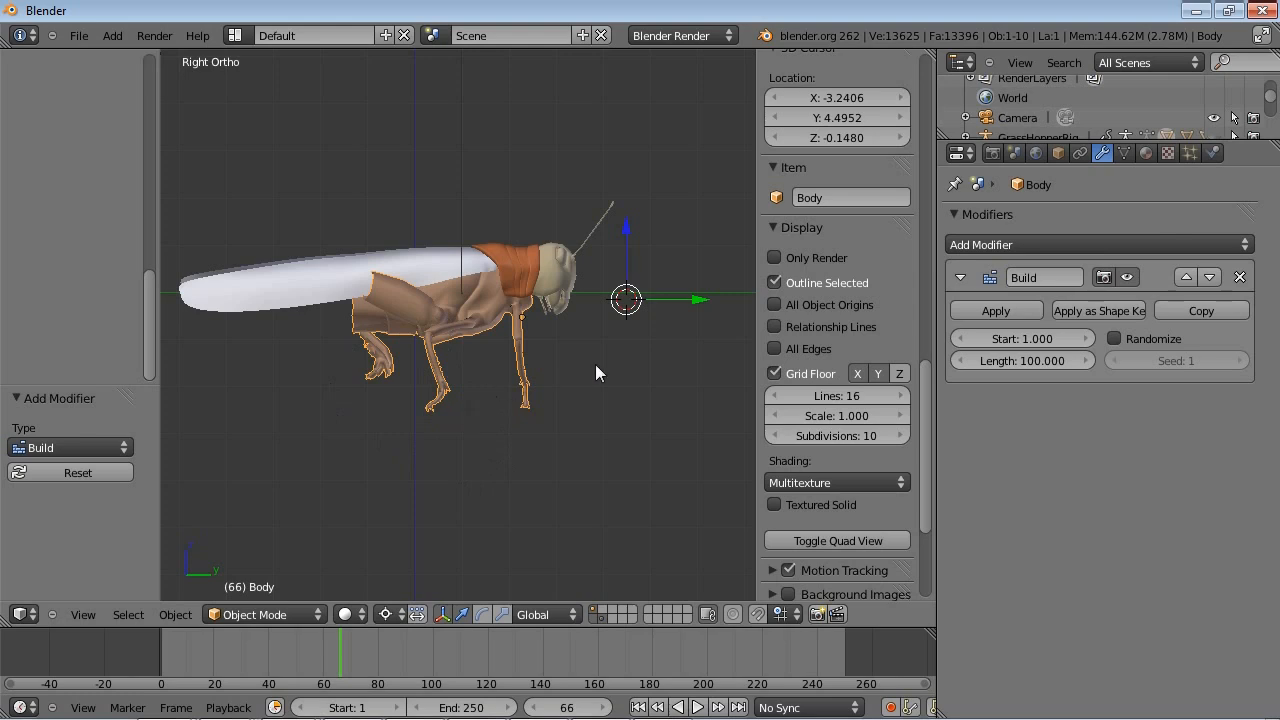
pyautogui.moveTo(230, 324)
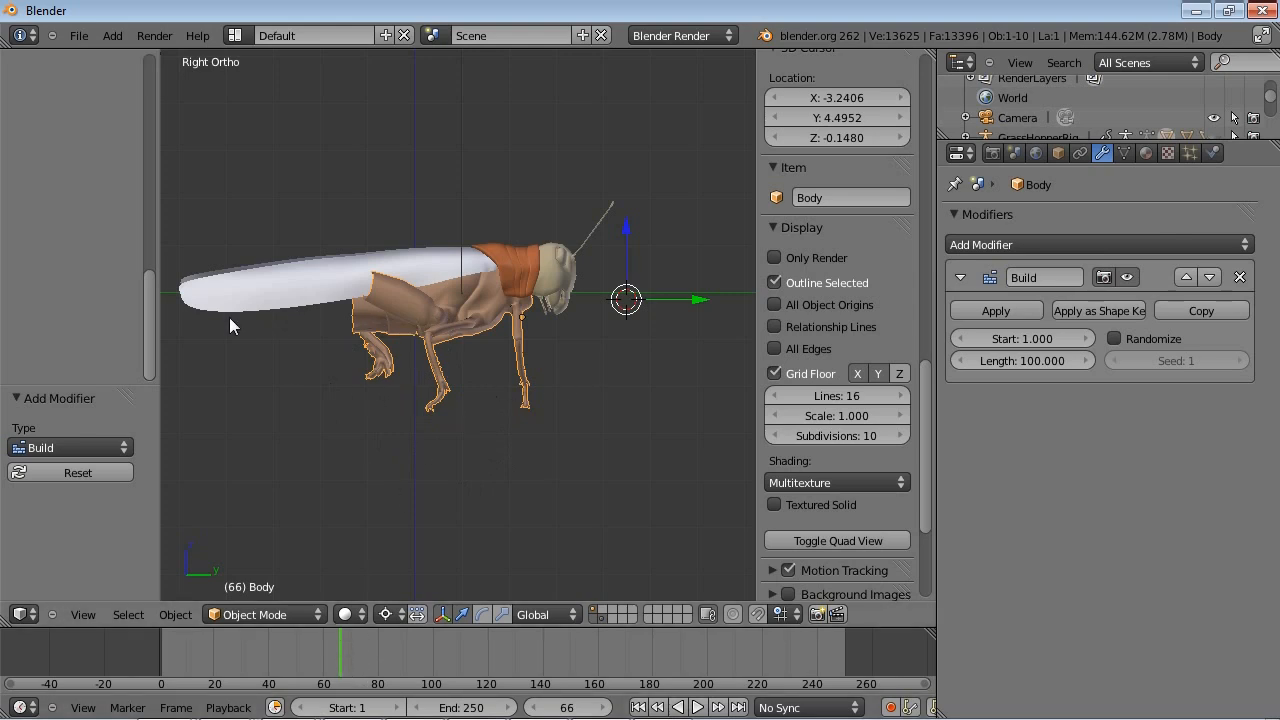
pyautogui.moveTo(402, 252)
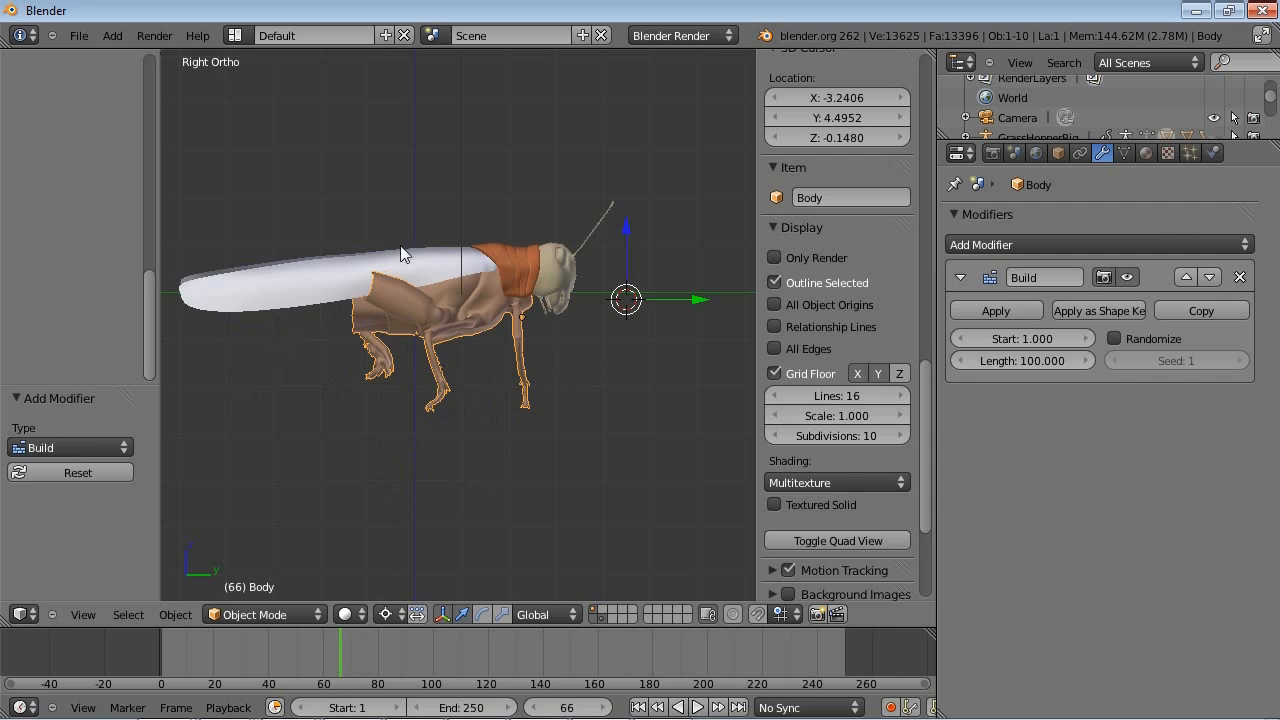
pyautogui.moveTo(288, 374)
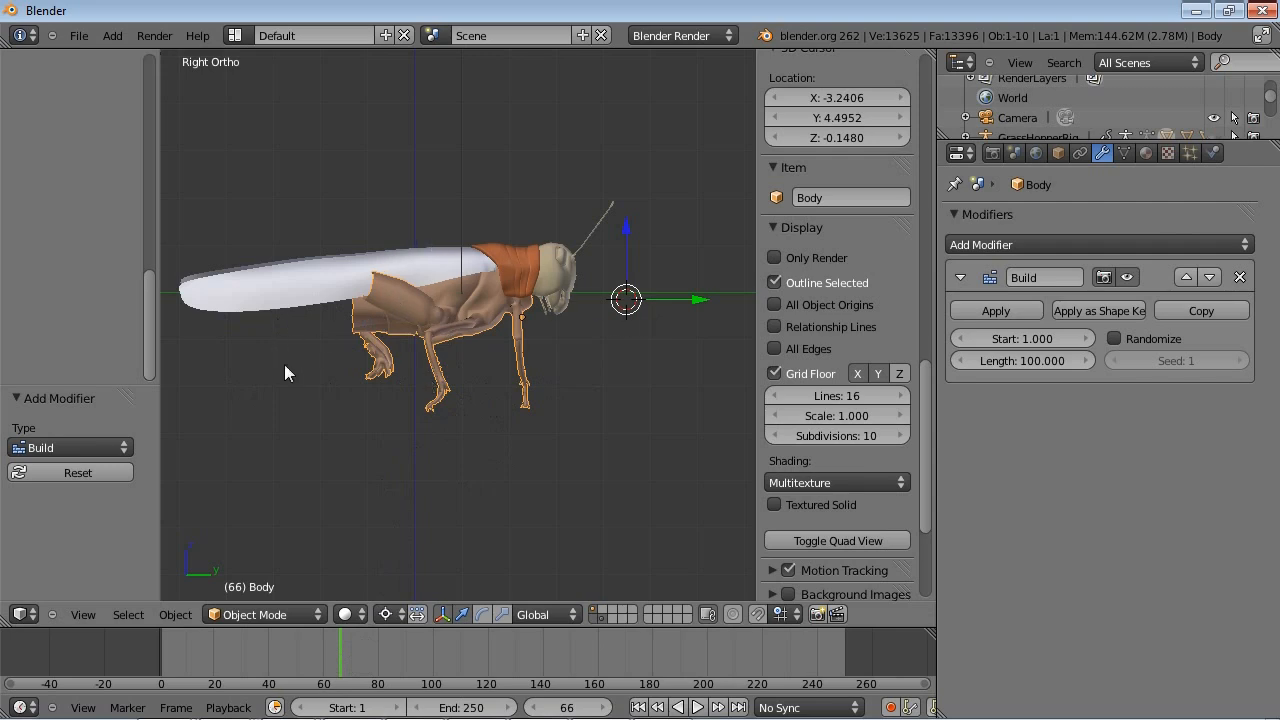
pyautogui.moveTo(512, 370)
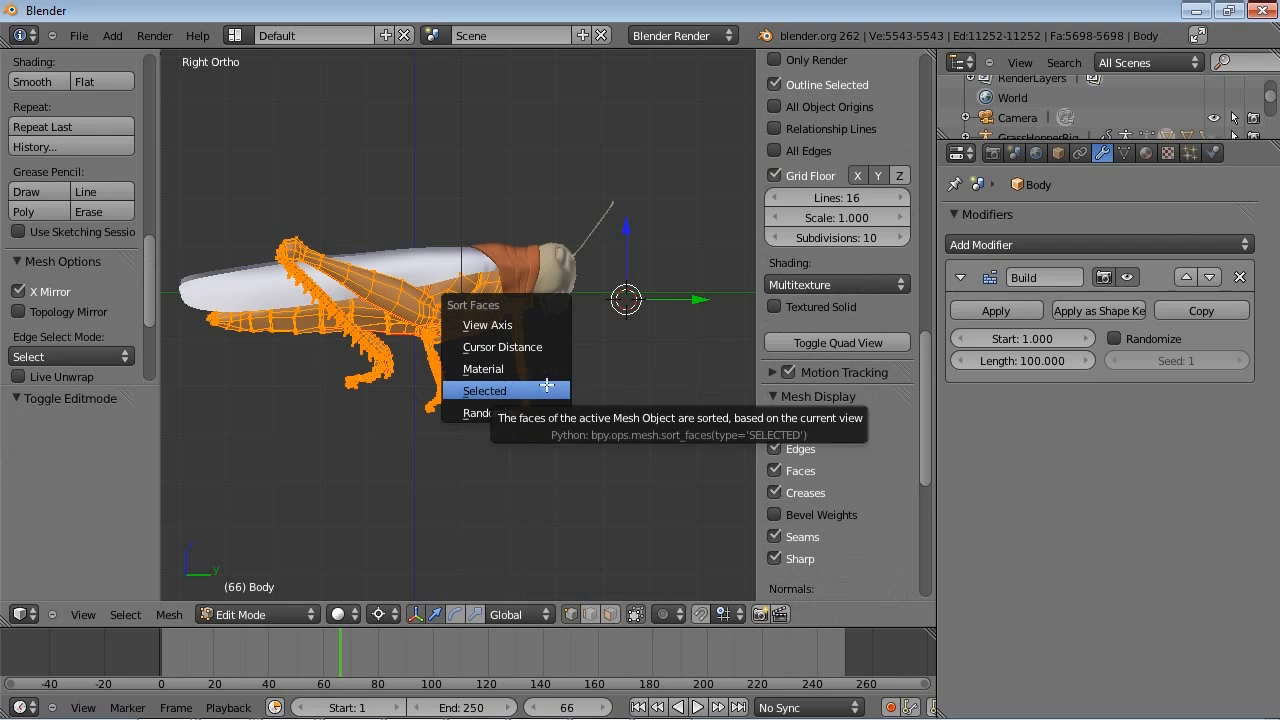
pyautogui.moveTo(488, 324)
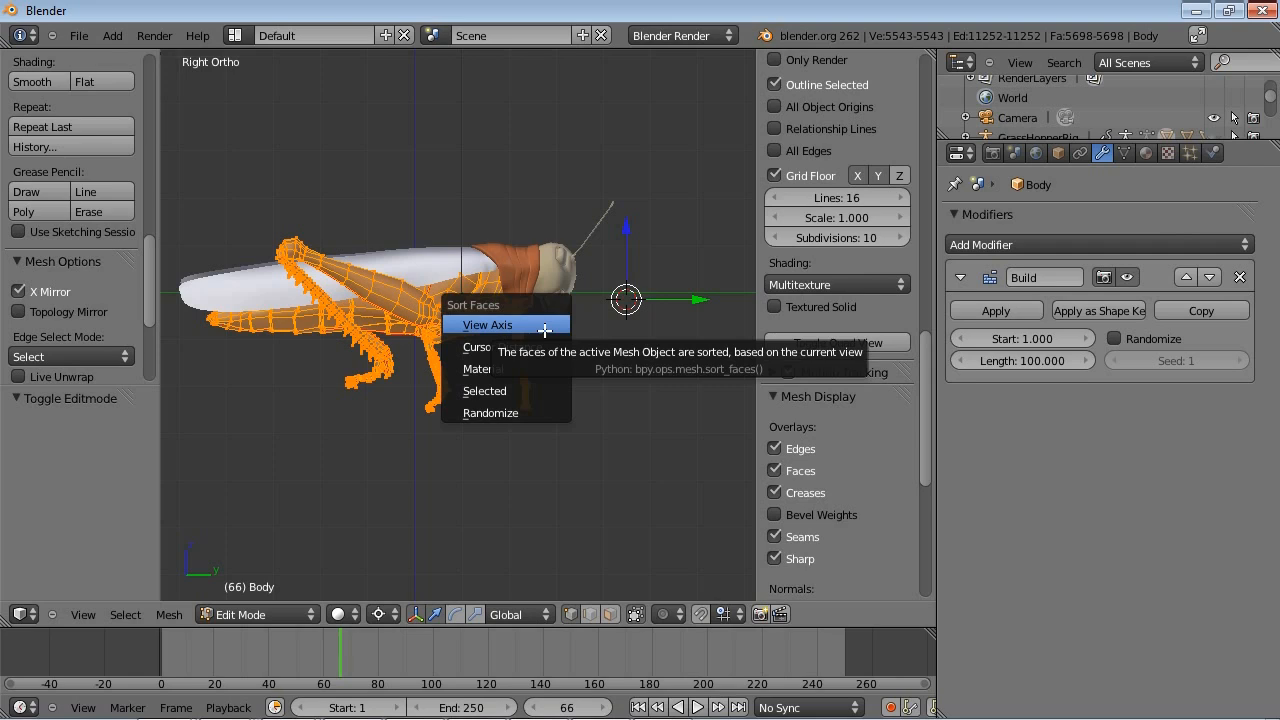
pyautogui.moveTo(504, 348)
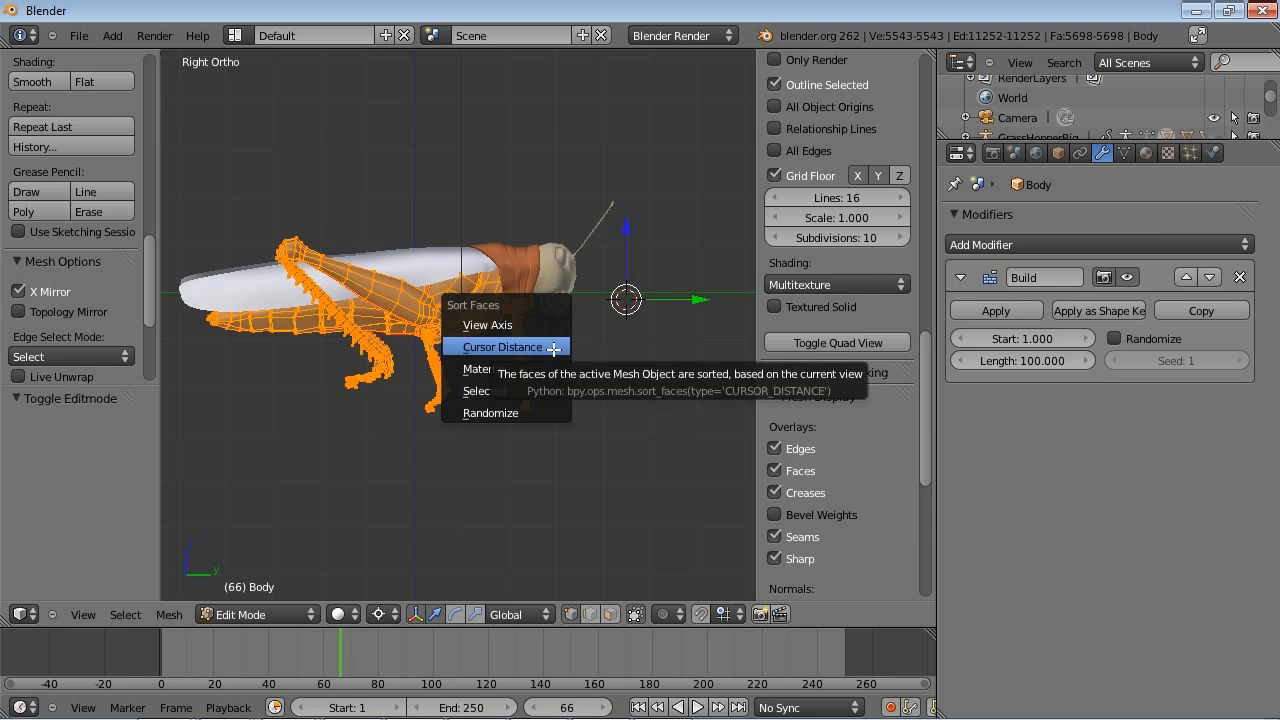
# Choose Cursor Distance as the face-sorting option for the grasshopper mesh
pyautogui.click(502, 348)
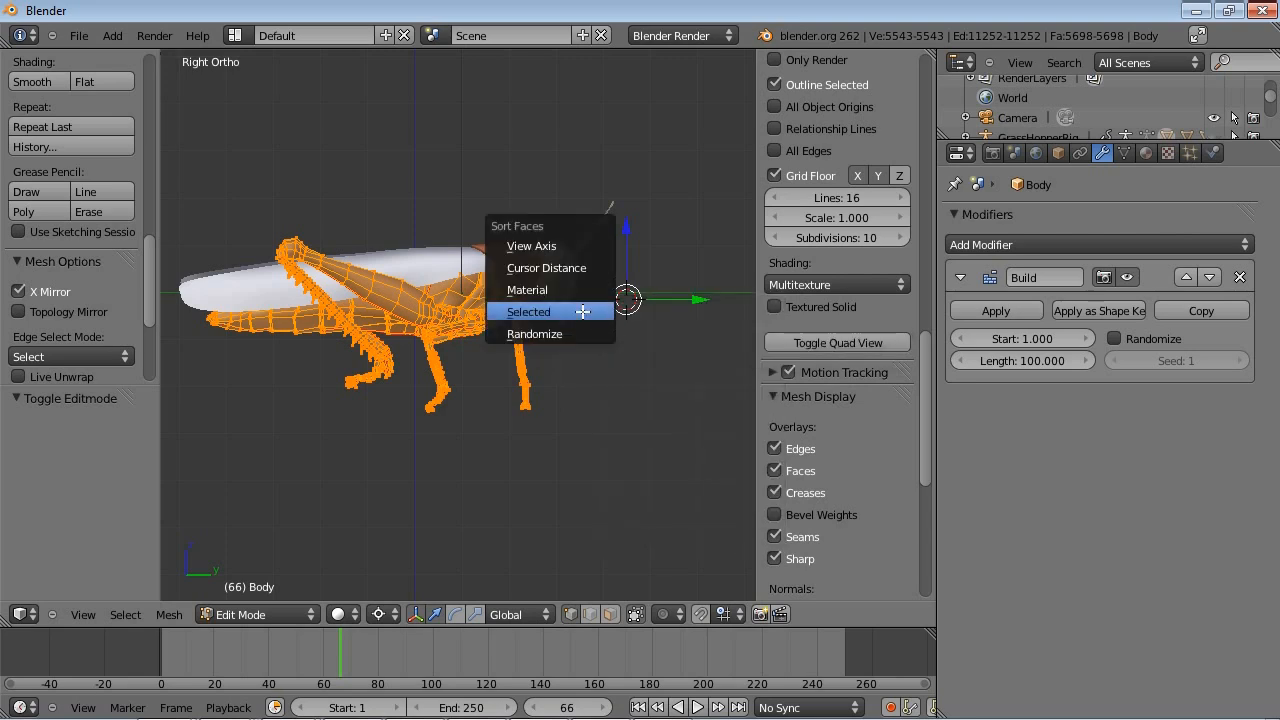
pyautogui.moveTo(528, 312)
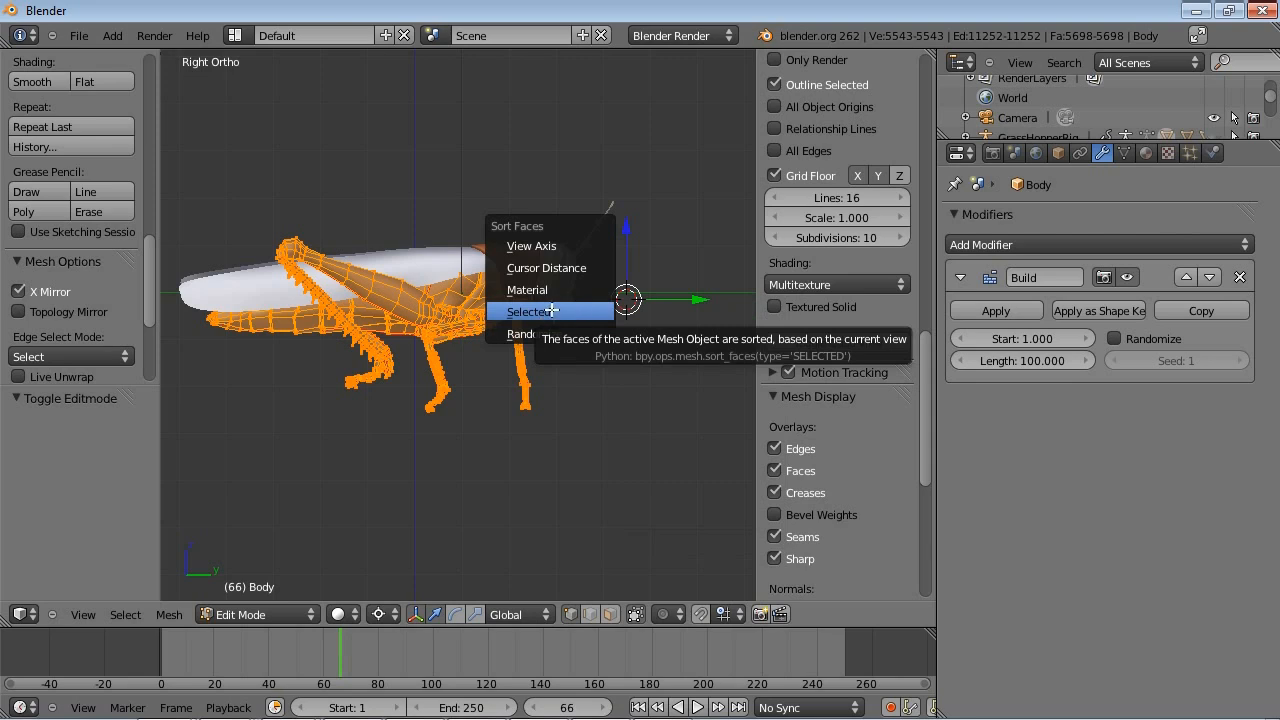
pyautogui.moveTo(534, 332)
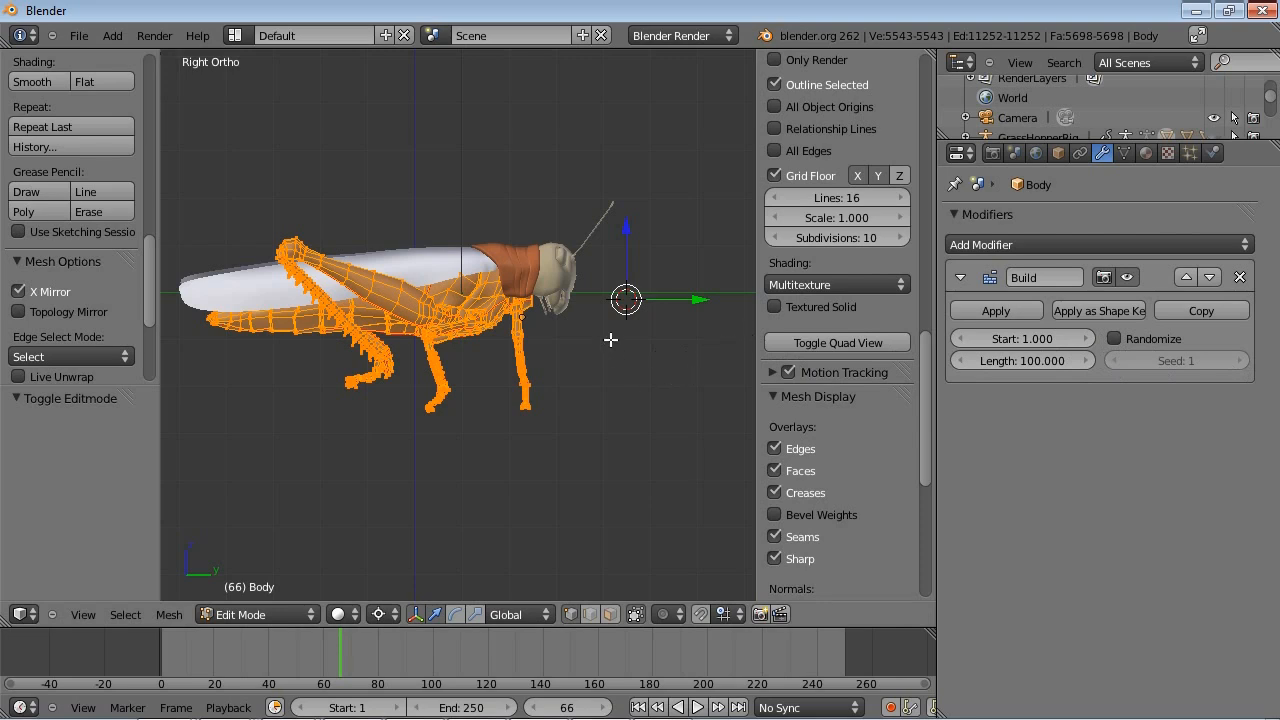
pyautogui.moveTo(548, 340)
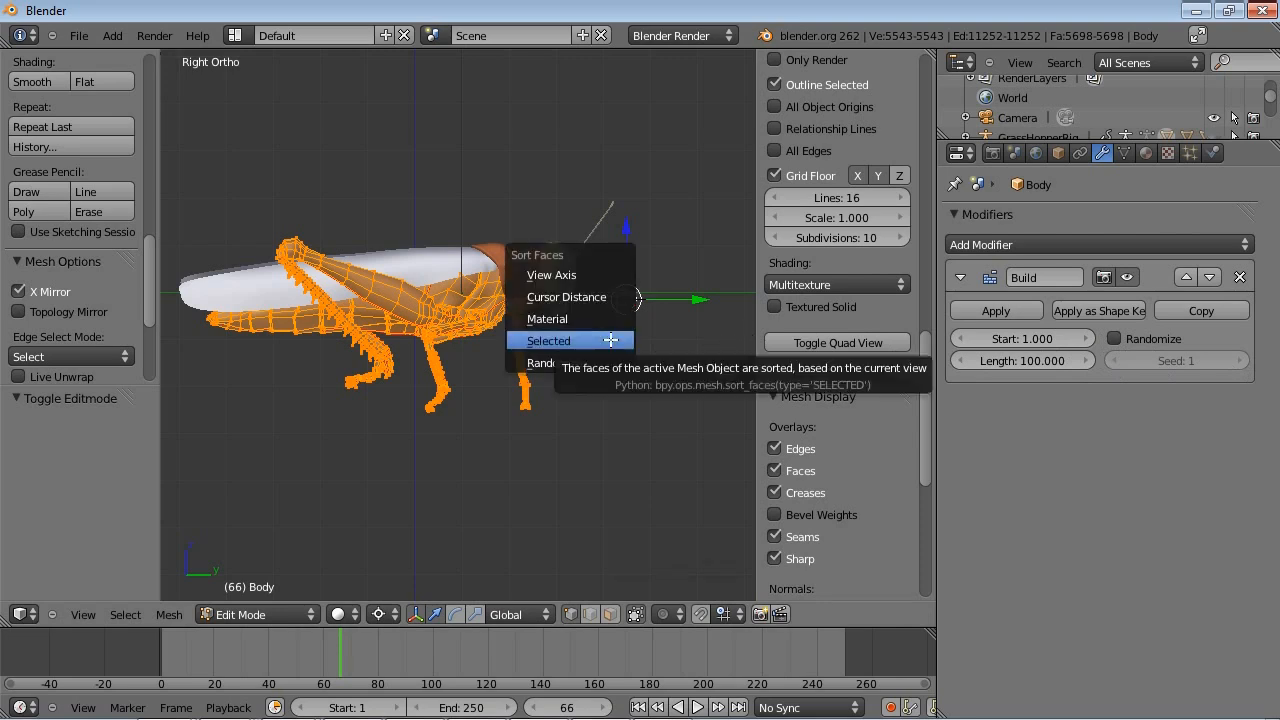
pyautogui.moveTo(548, 318)
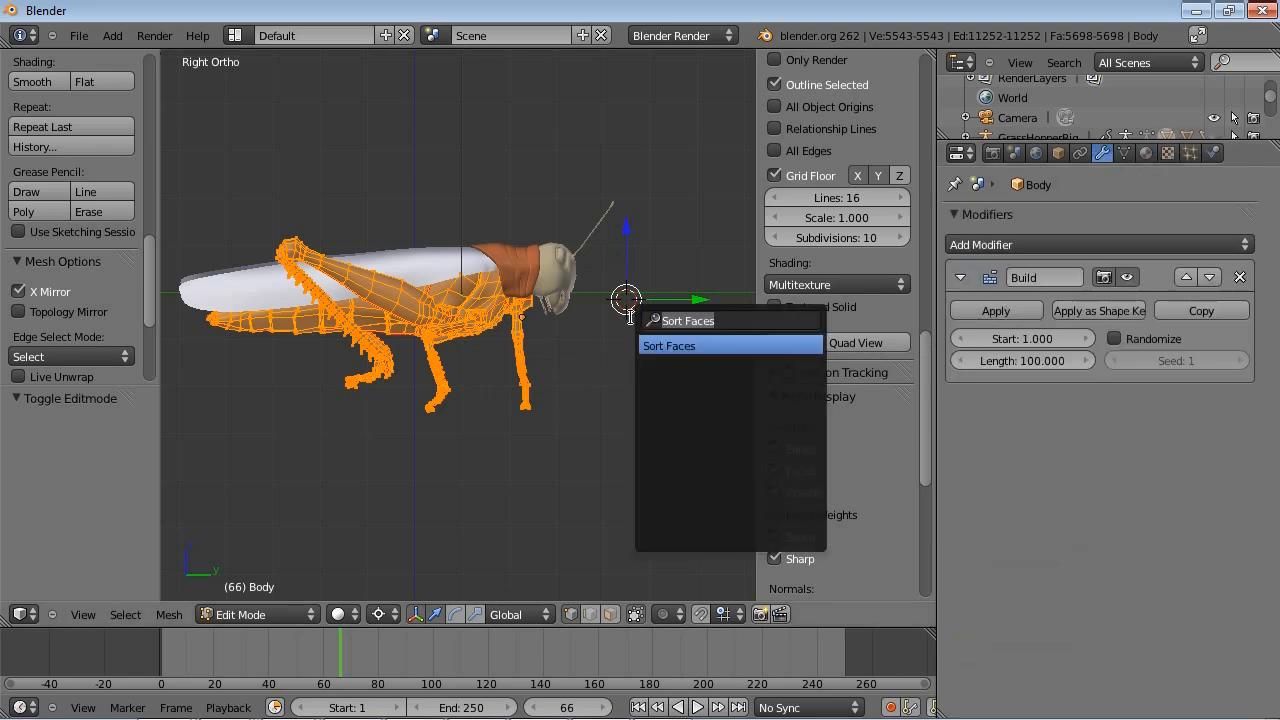
# Run Sort Faces by Cursor Distance and jump to frame 4 to watch the rebuild
pyautogui.click(668, 344)
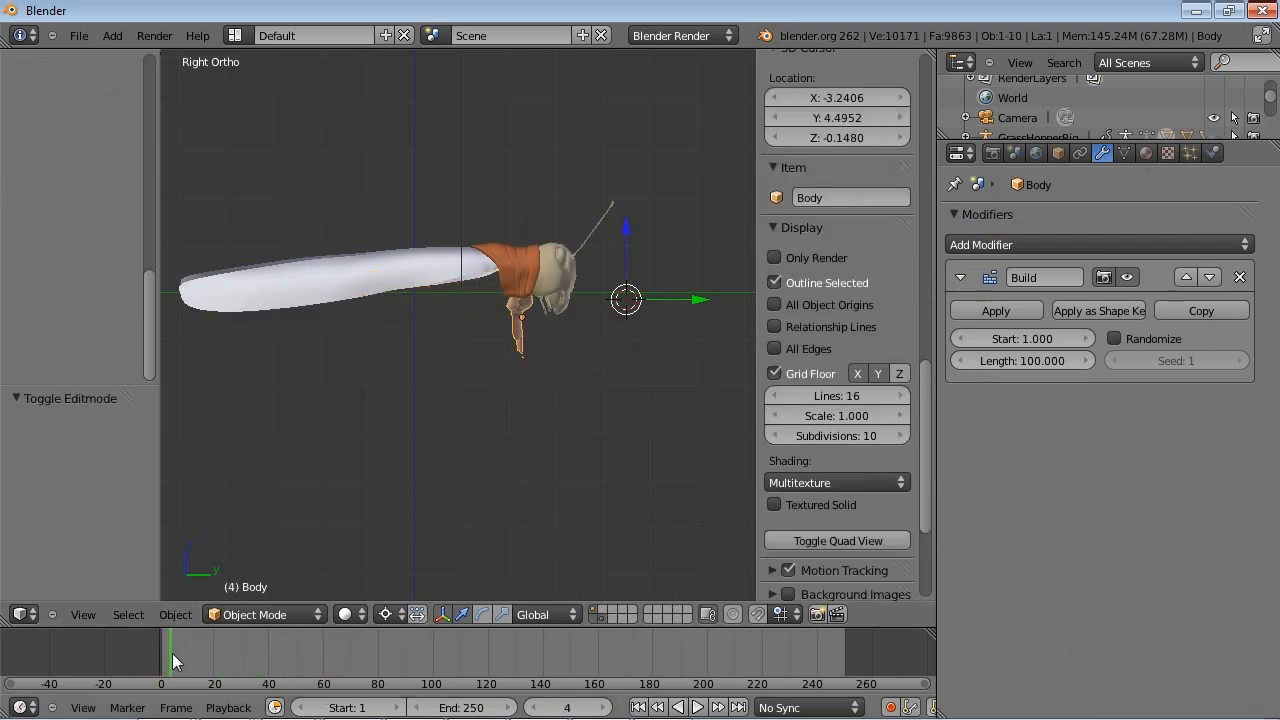
pyautogui.click(248, 650)
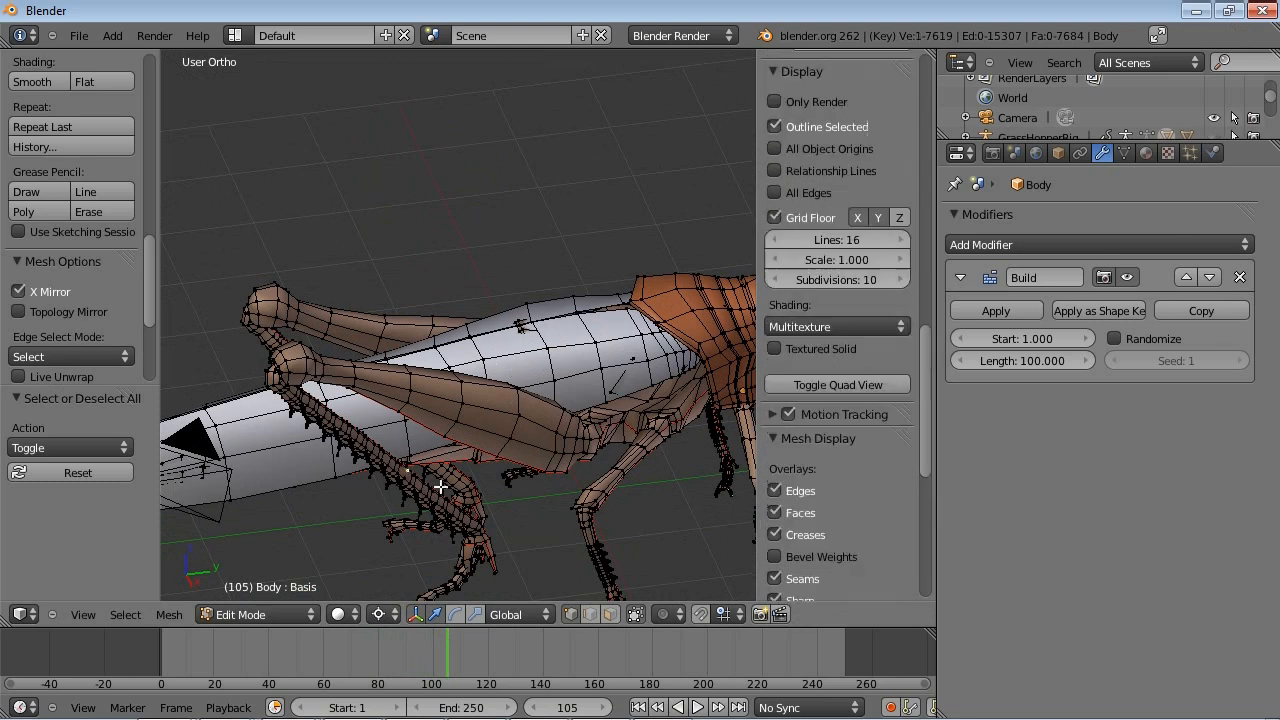
# Toggle the selection of all grasshopper faces to clear it
pyautogui.press('KP_7')
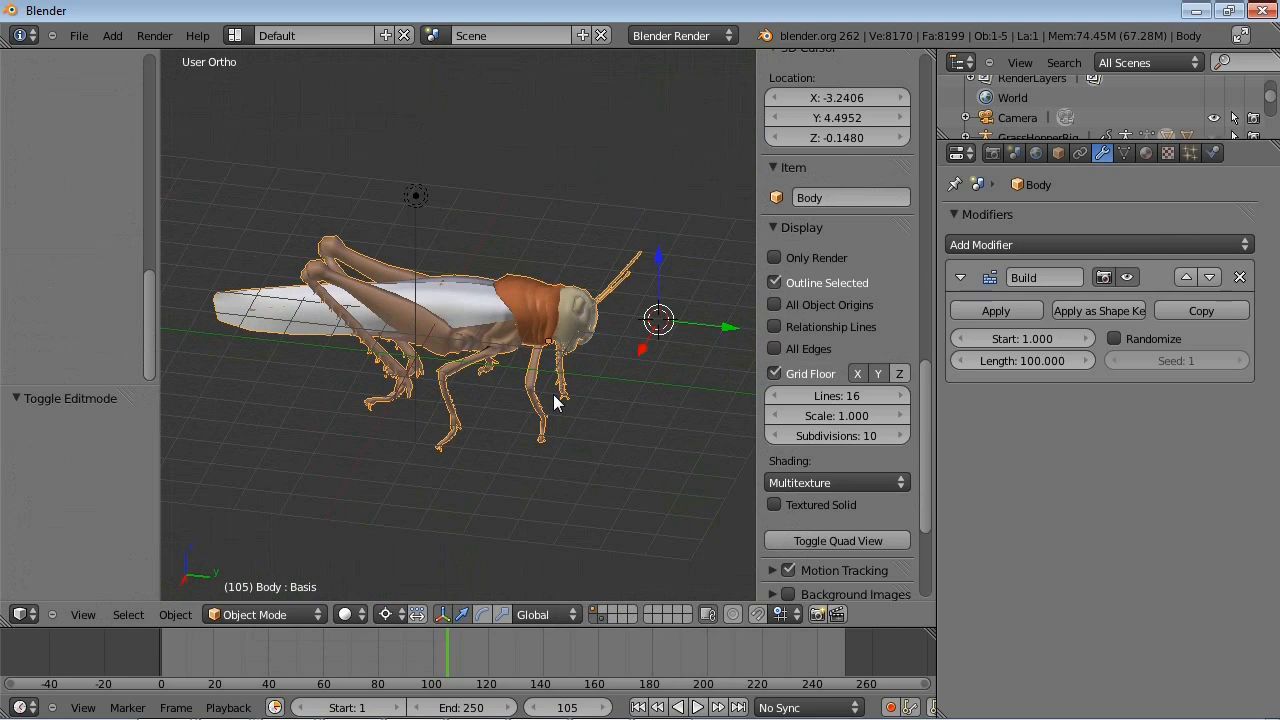
pyautogui.moveTo(540, 436)
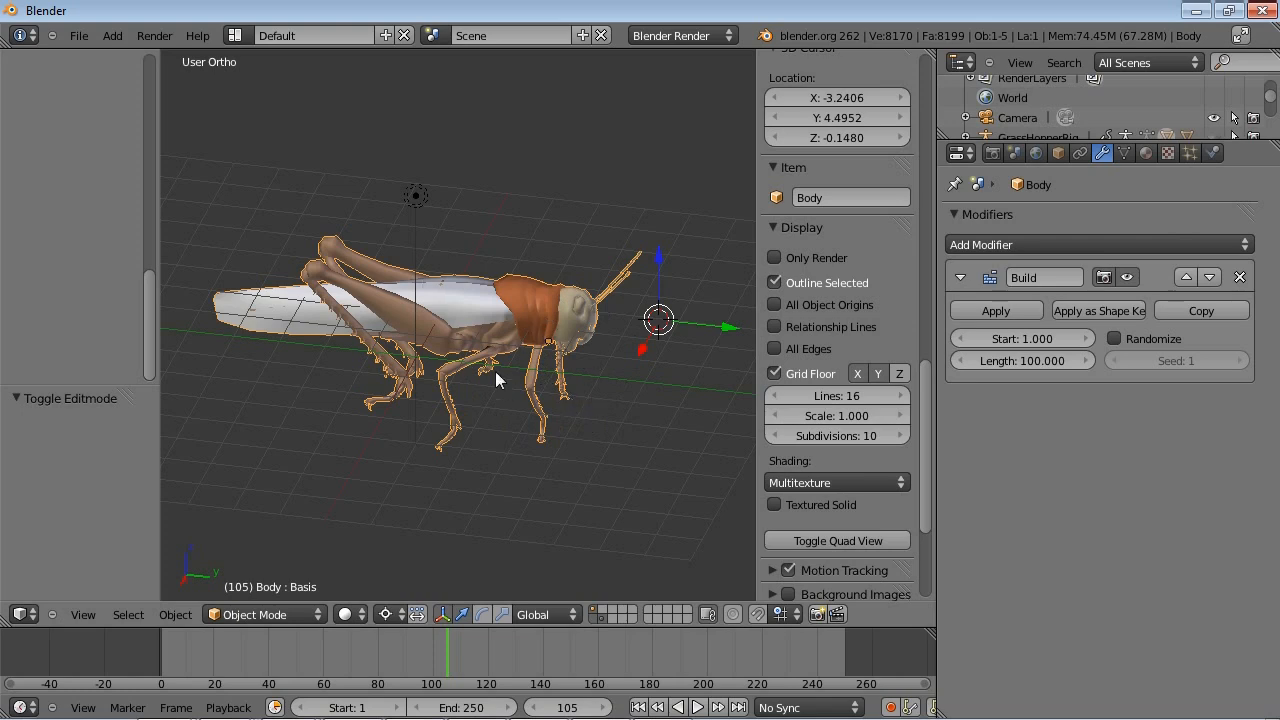
pyautogui.moveTo(528, 420)
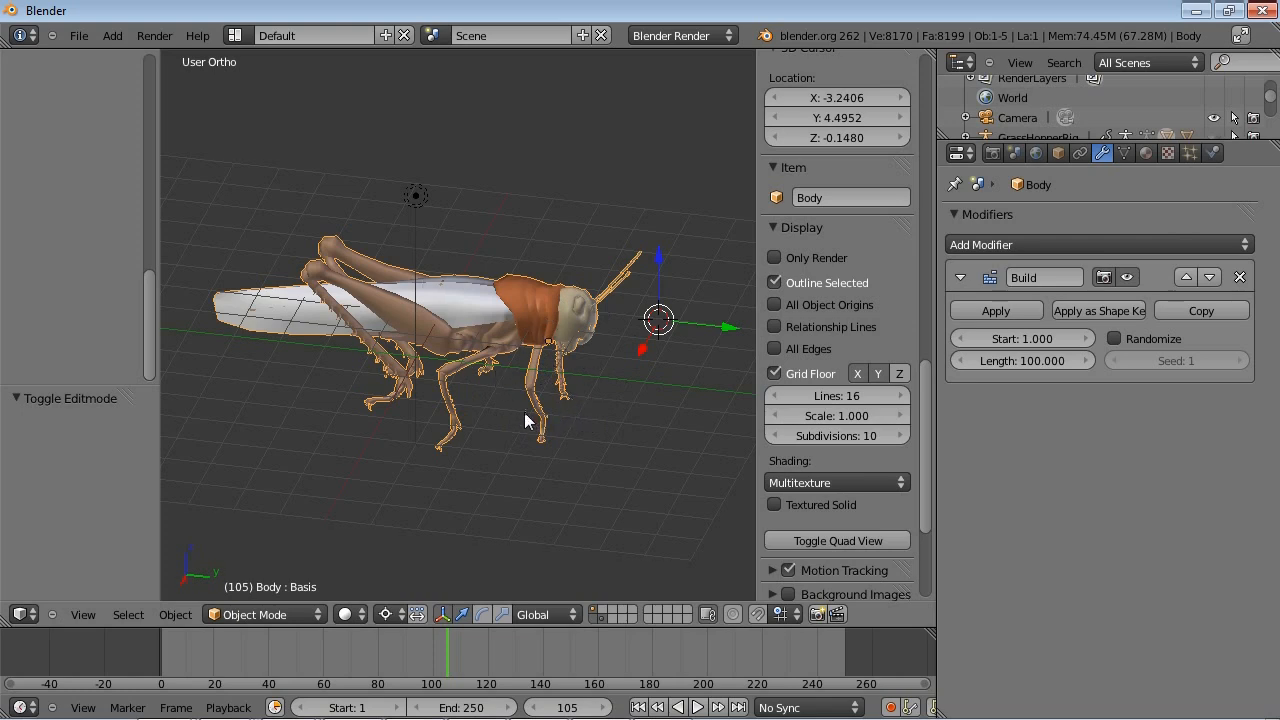